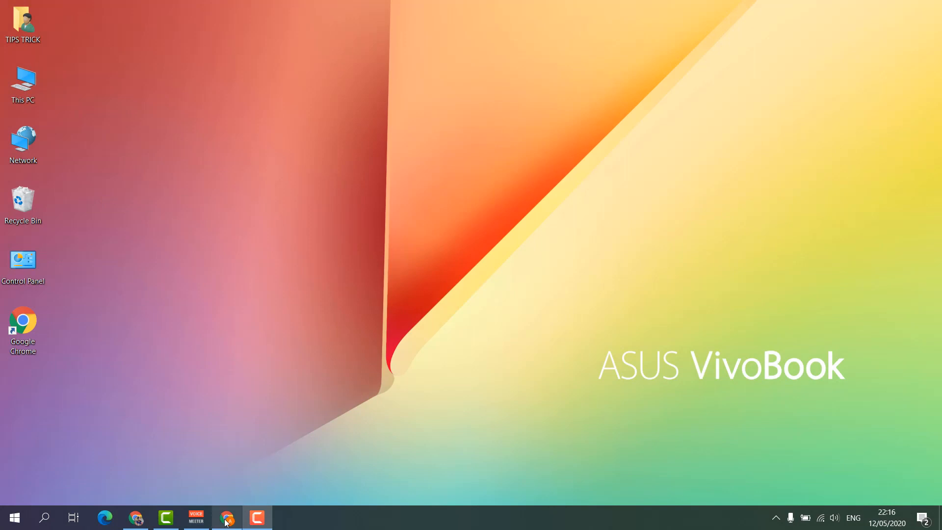
Step: Launch Chrome and reach Google Translate through the Google apps grid
{"action": "left_click", "coordinate": [226, 517]}
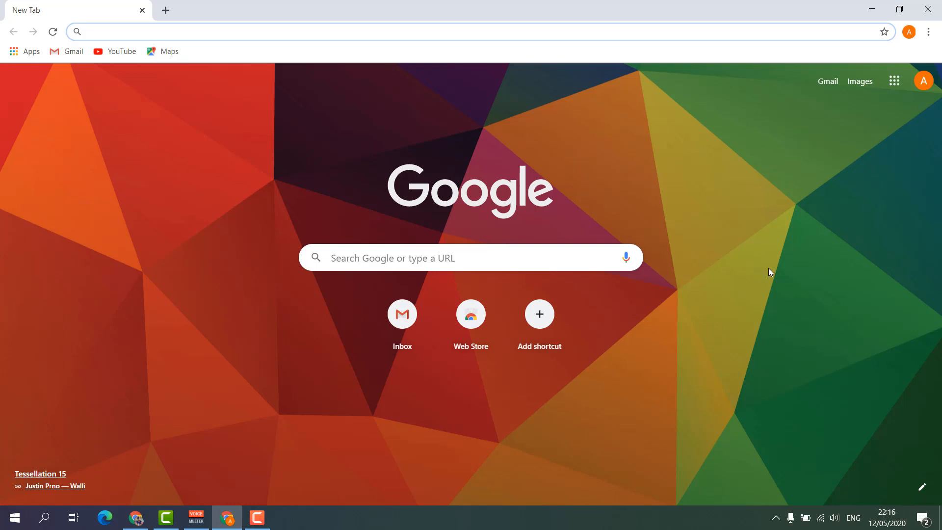
{"action": "left_click", "coordinate": [893, 80]}
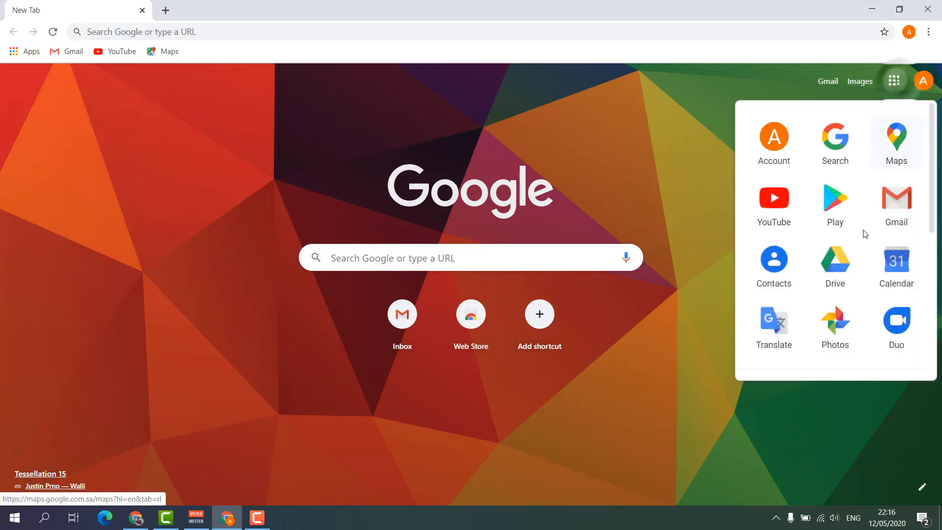
{"action": "left_click", "coordinate": [773, 320]}
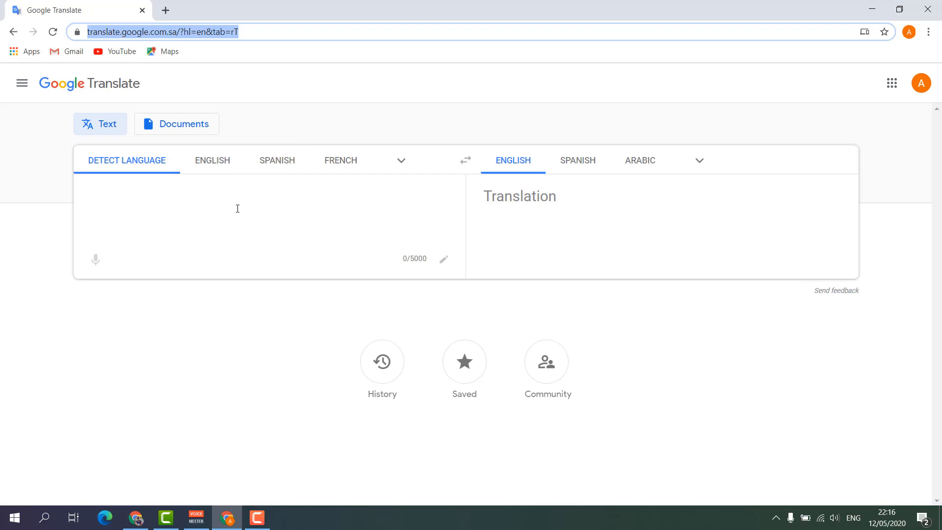
Step: Enter the 'Welcome to in my channel...' paragraph in the source box, detected as English
{"action": "left_click", "coordinate": [238, 203]}
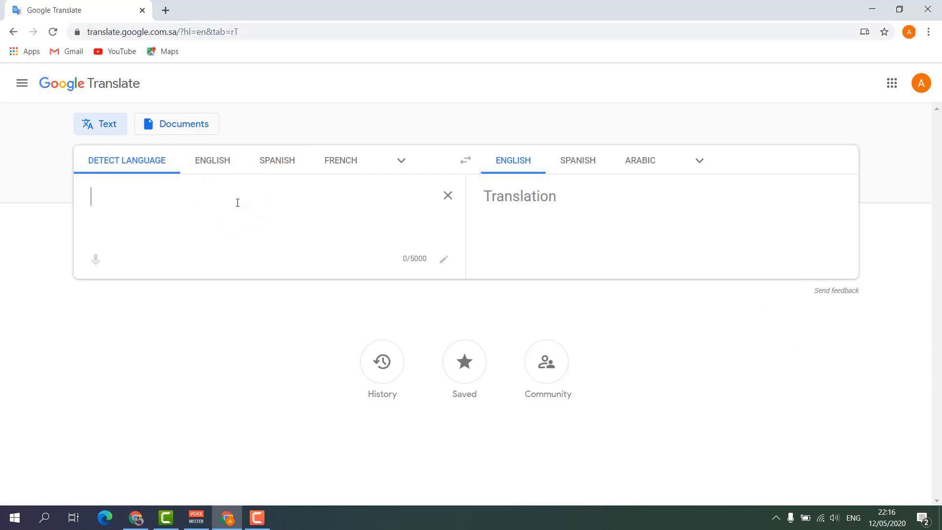
{"action": "type", "text": "Welcome to in my channel you will get videos on how to resolve various computer, internet and network problems which you may face in your daily computer life, and also cool tips and tricks."}
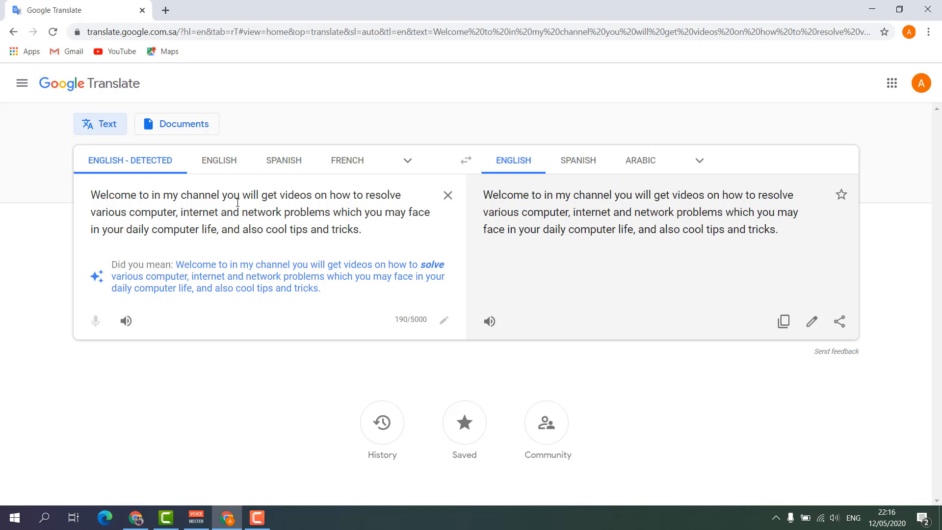
{"action": "mouse_move", "coordinate": [269, 284]}
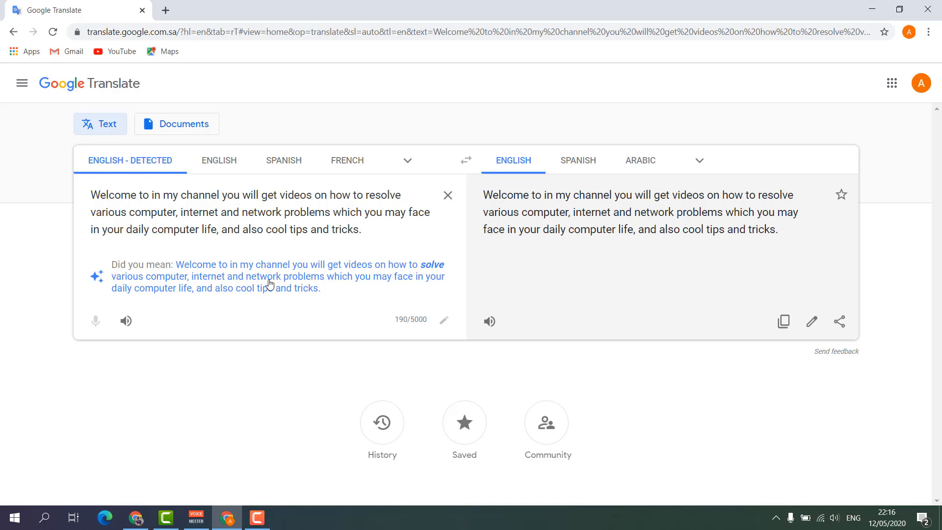
{"action": "mouse_move", "coordinate": [202, 325]}
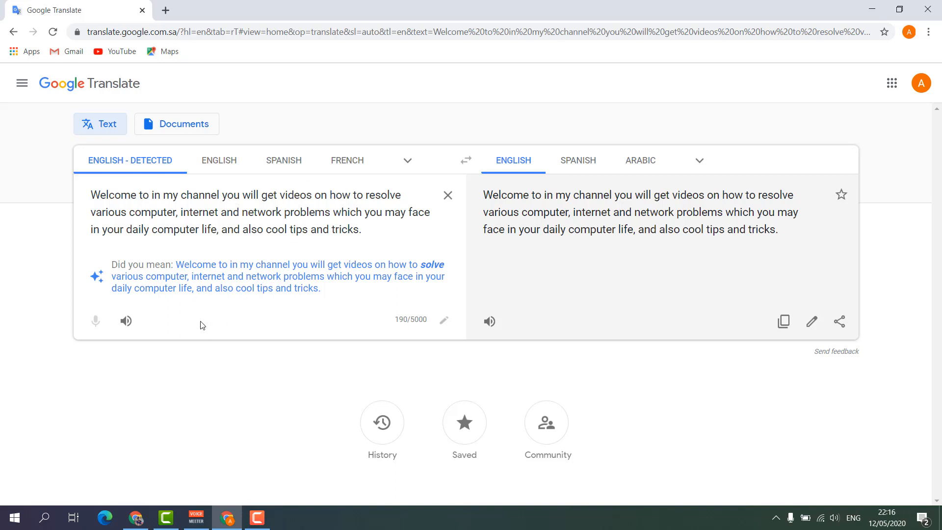
Step: Start Network recording in developer tools and have the English text spoken aloud to capture the speech request
{"action": "right_click", "coordinate": [202, 324]}
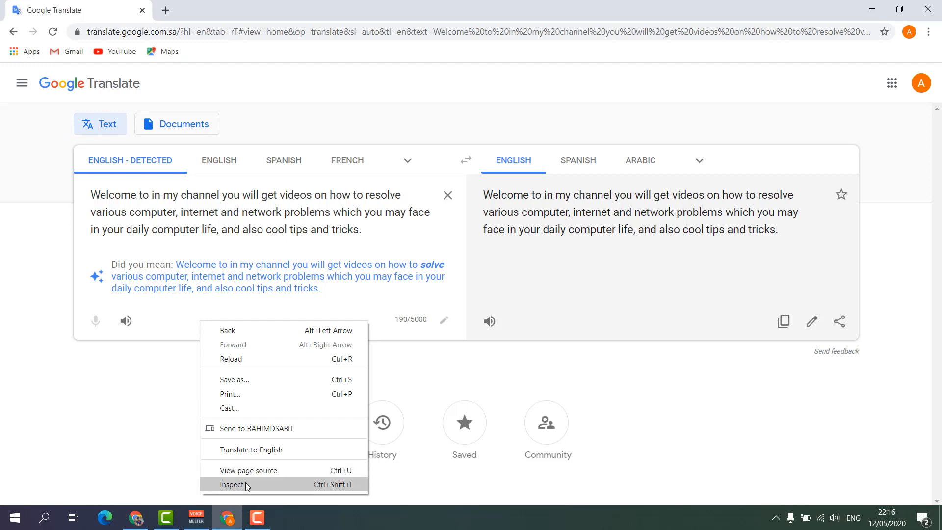
{"action": "left_click", "coordinate": [231, 485]}
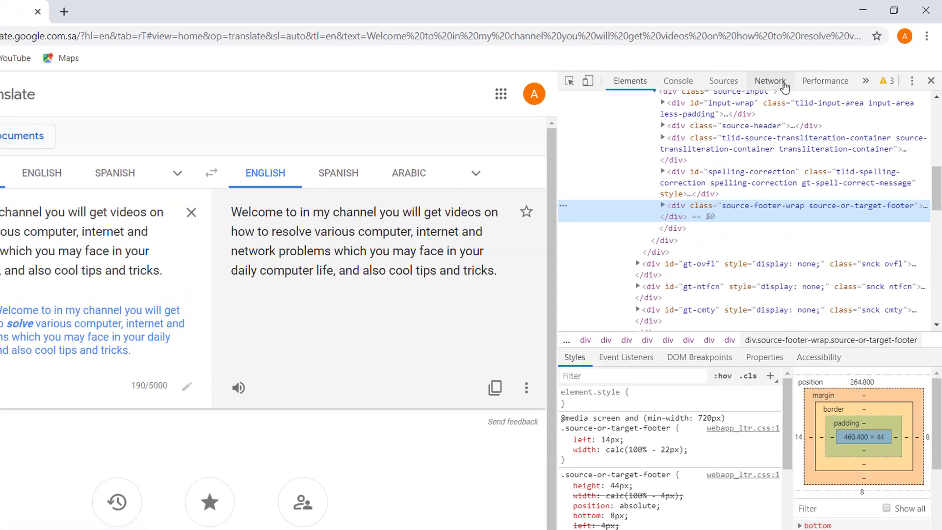
{"action": "left_click", "coordinate": [769, 82]}
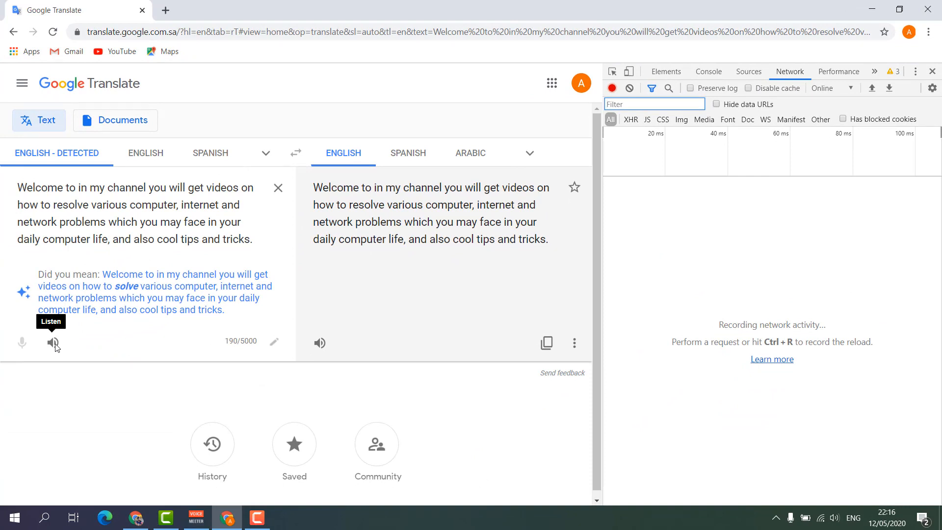
{"action": "mouse_move", "coordinate": [49, 353]}
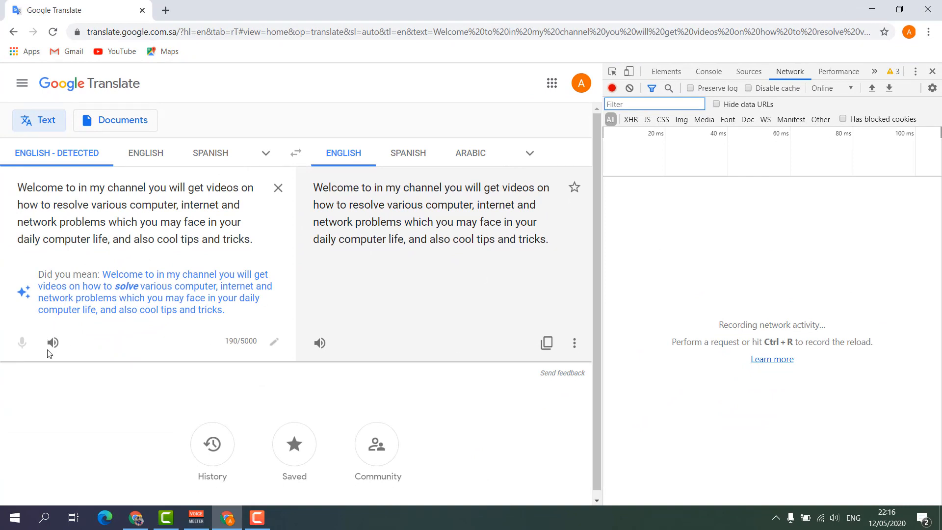
{"action": "left_click", "coordinate": [53, 342]}
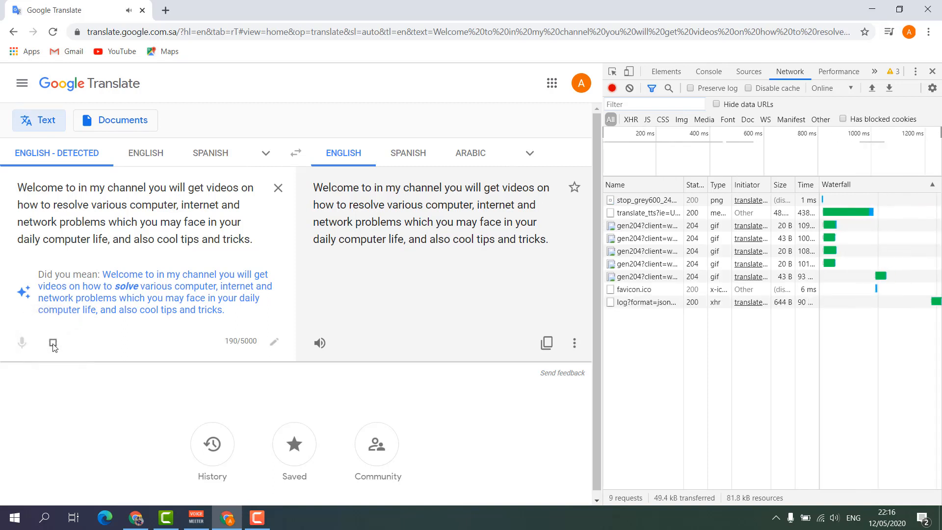
Step: Stop playback and open the translate_tts request in a new tab as a playable audio clip
{"action": "left_click", "coordinate": [254, 238]}
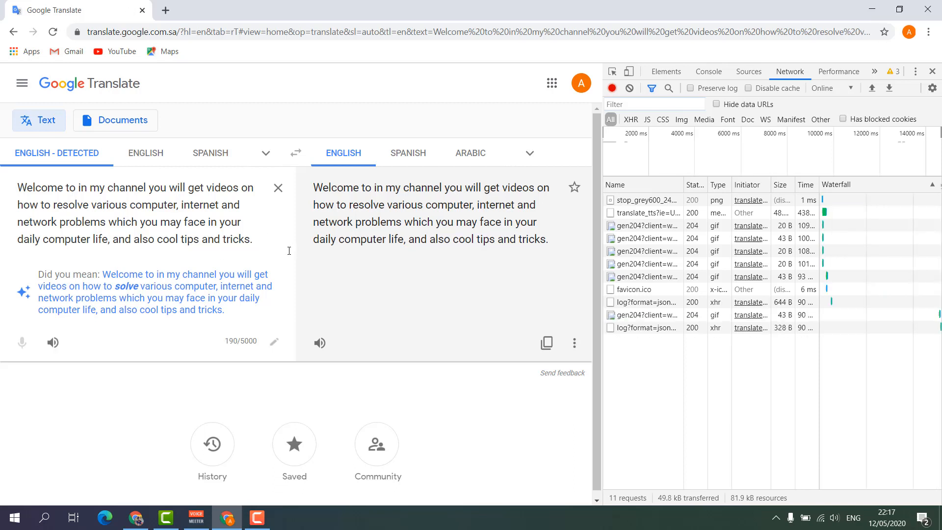
{"action": "mouse_move", "coordinate": [647, 213]}
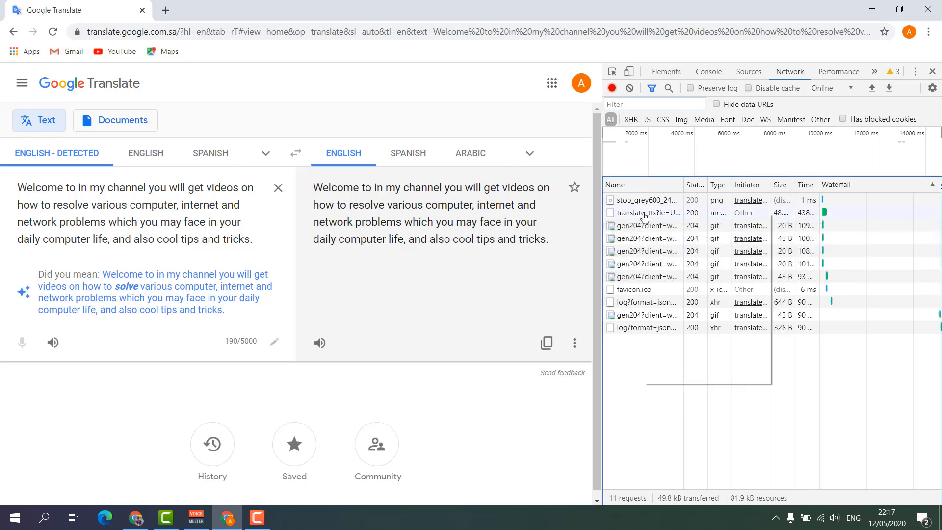
{"action": "right_click", "coordinate": [643, 212]}
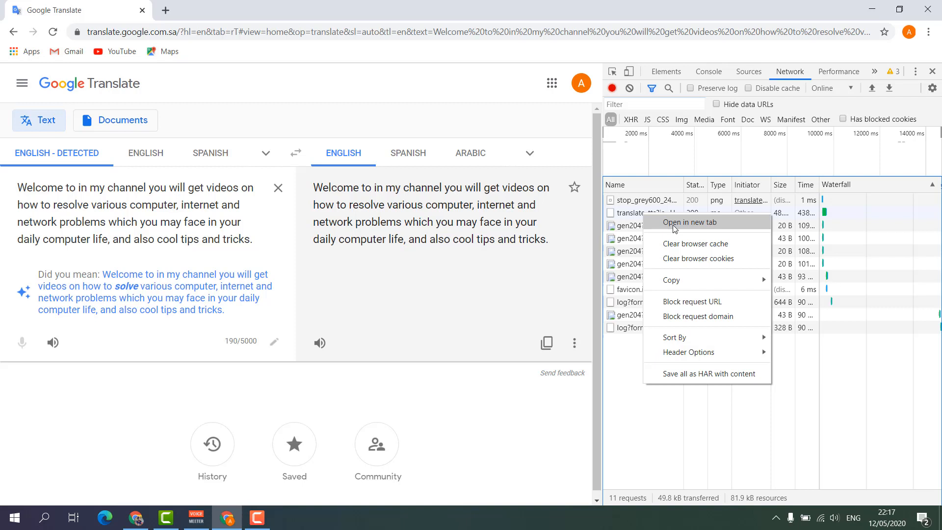
{"action": "left_click", "coordinate": [688, 222]}
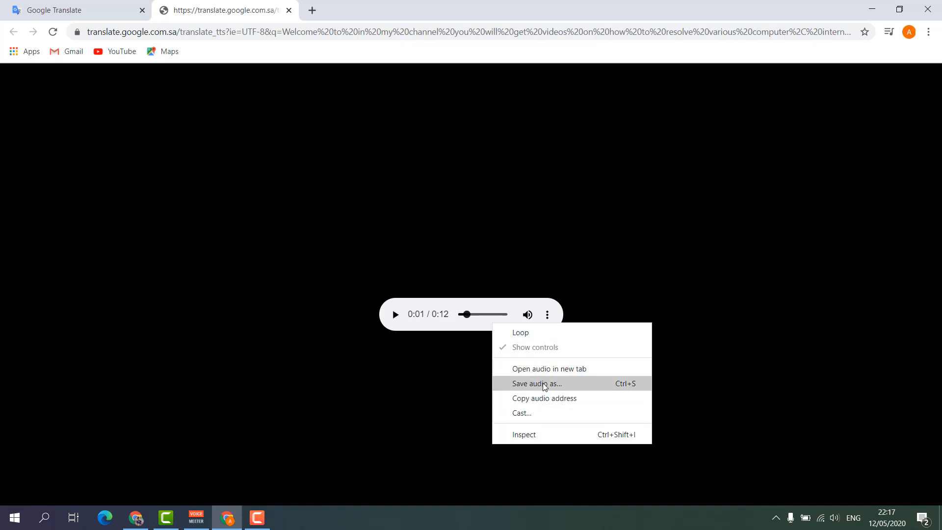
Step: Save the audio clip to the Desktop as an MP3 named 'Audi'
{"action": "left_click", "coordinate": [536, 384]}
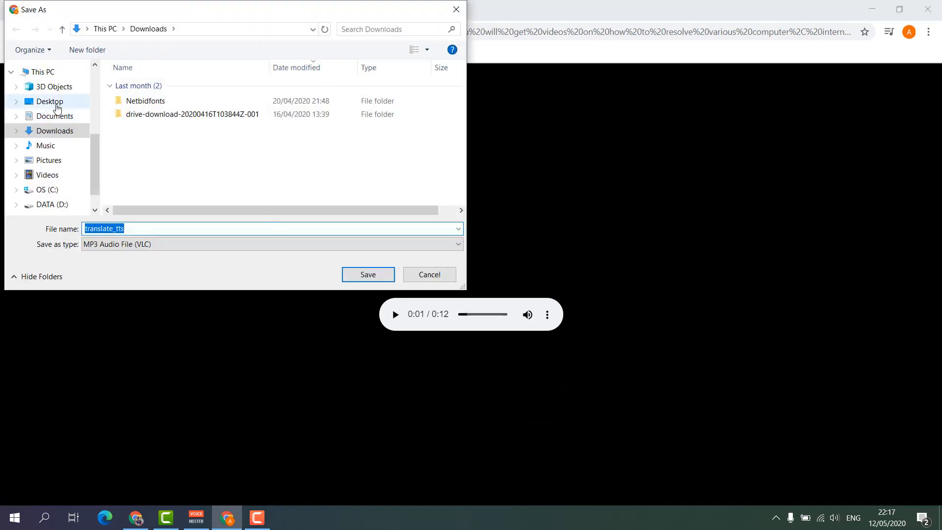
{"action": "left_click", "coordinate": [49, 101]}
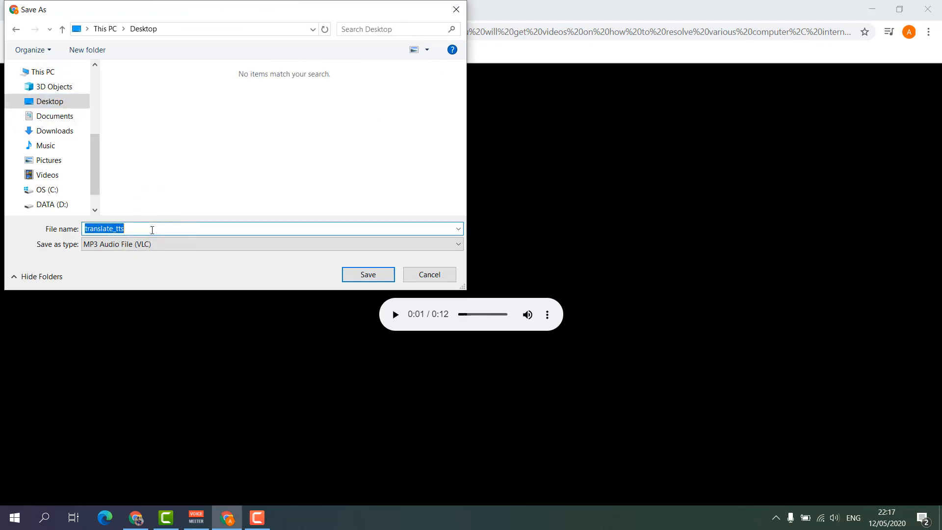
{"action": "type", "text": "Audi"}
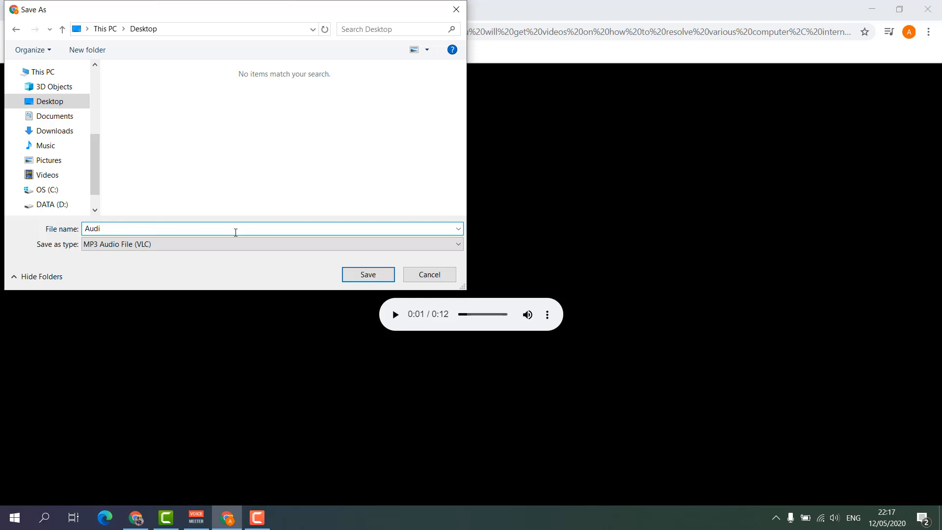
{"action": "left_click", "coordinate": [367, 274]}
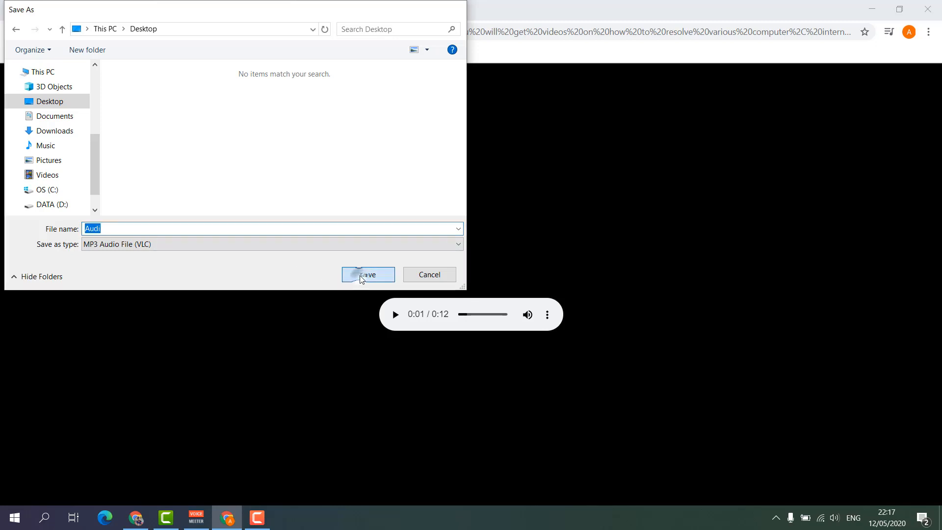
{"action": "left_click", "coordinate": [368, 274]}
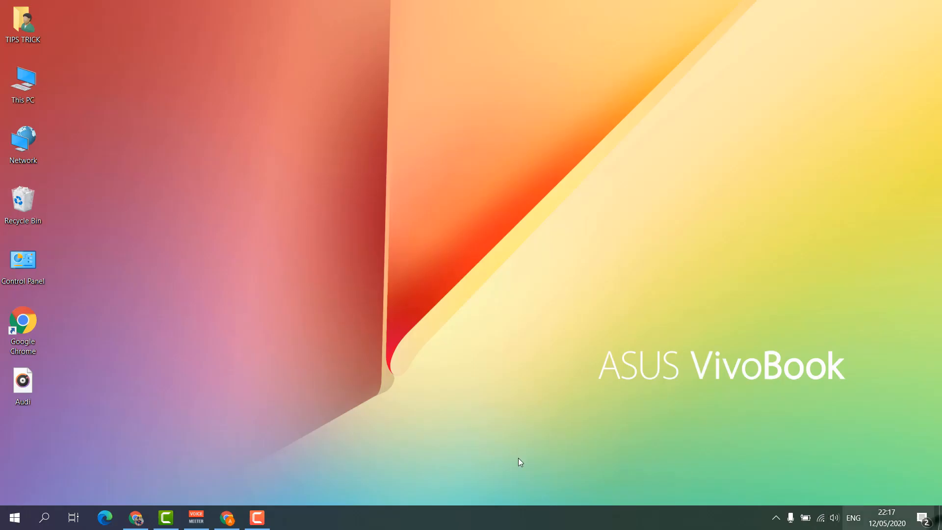
{"action": "left_click", "coordinate": [22, 382]}
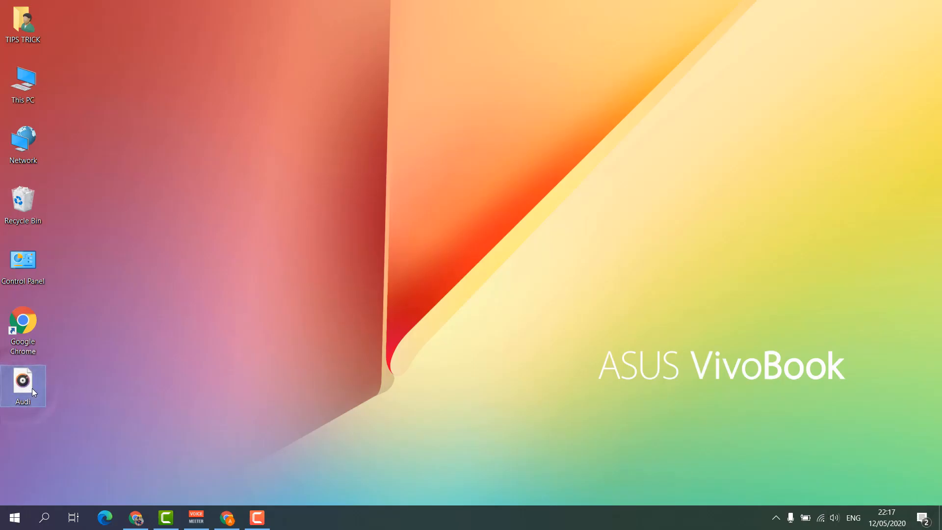
{"action": "double_click", "coordinate": [22, 386]}
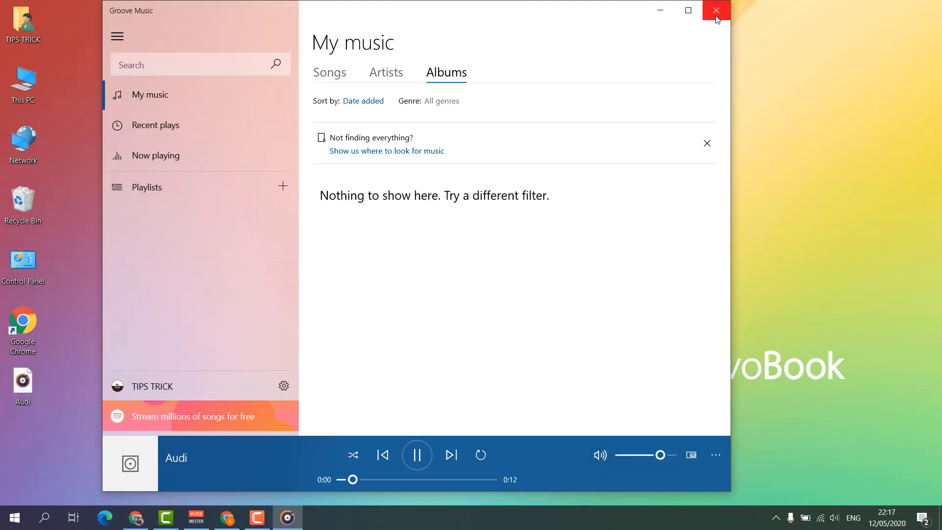
{"action": "left_click", "coordinate": [715, 10]}
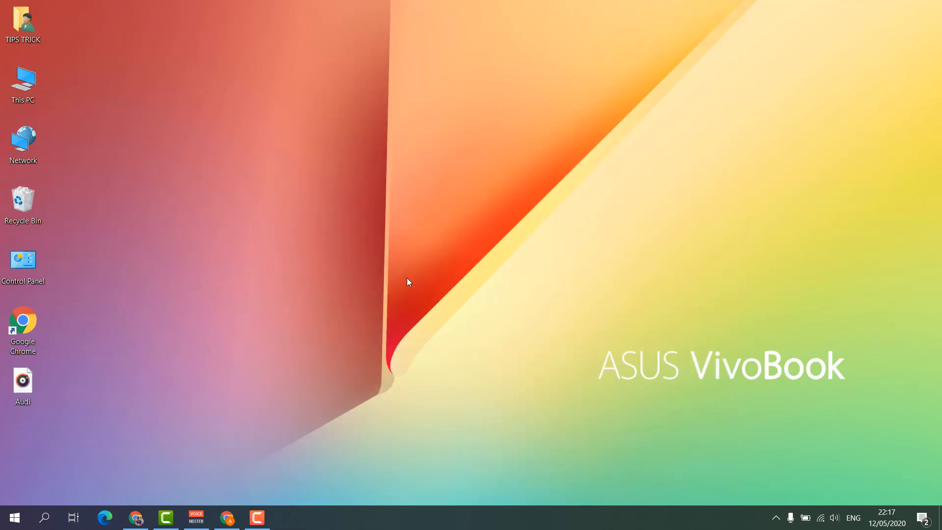